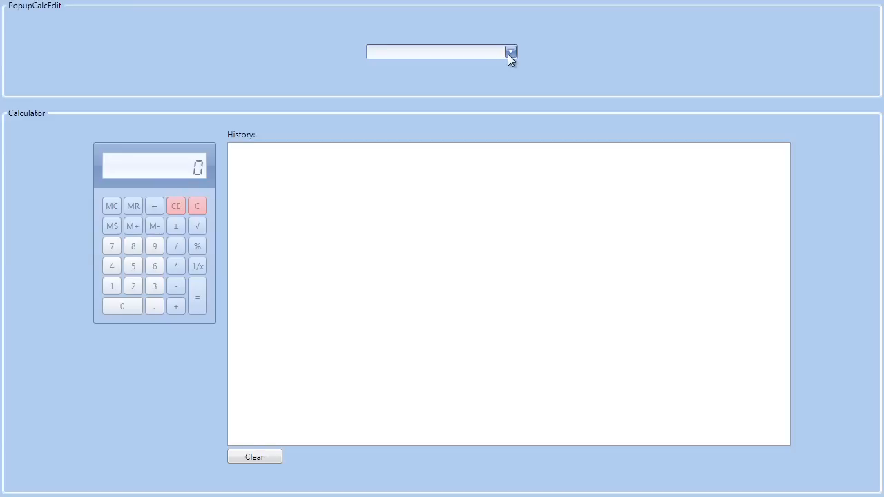
Compute in the PopupCalcEdit calculator, clear the entry with CE, and leave the value 5 in the field
click(512, 52)
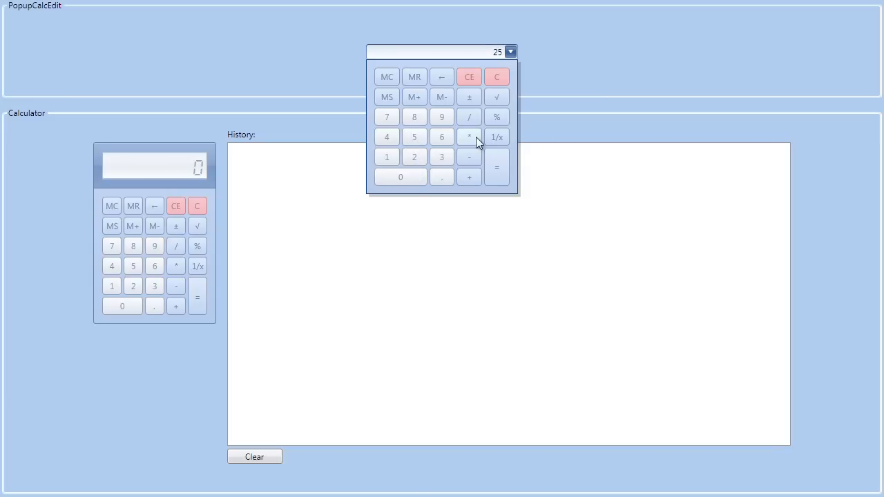
click(470, 137)
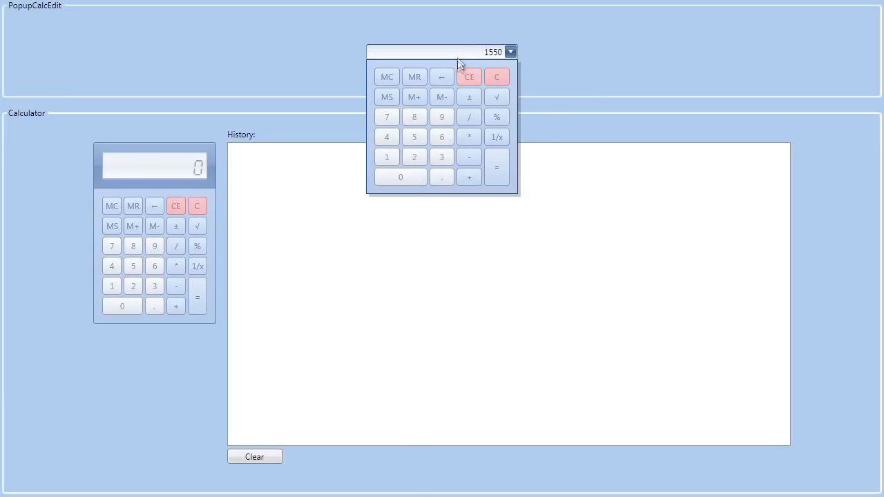
click(470, 77)
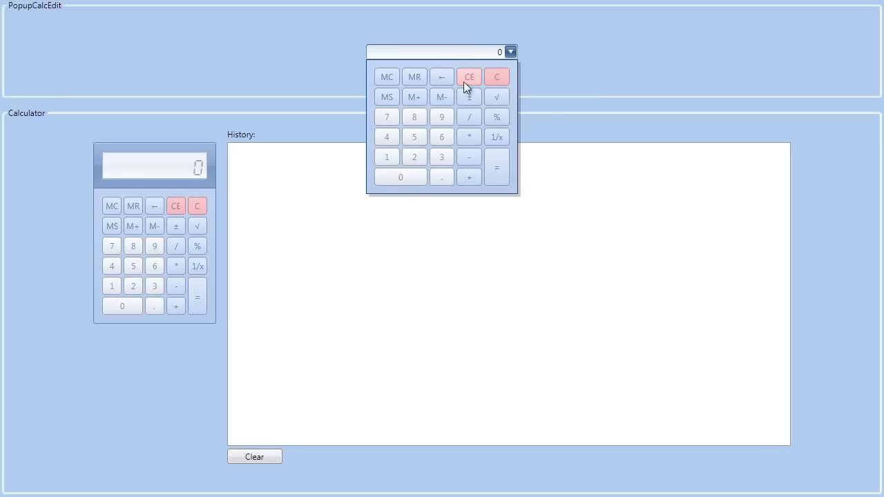
mouse_move(415, 158)
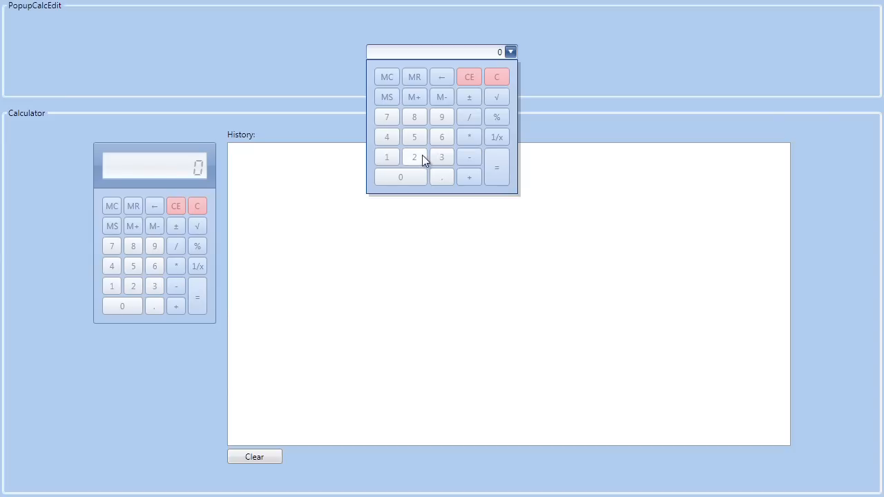
mouse_move(415, 137)
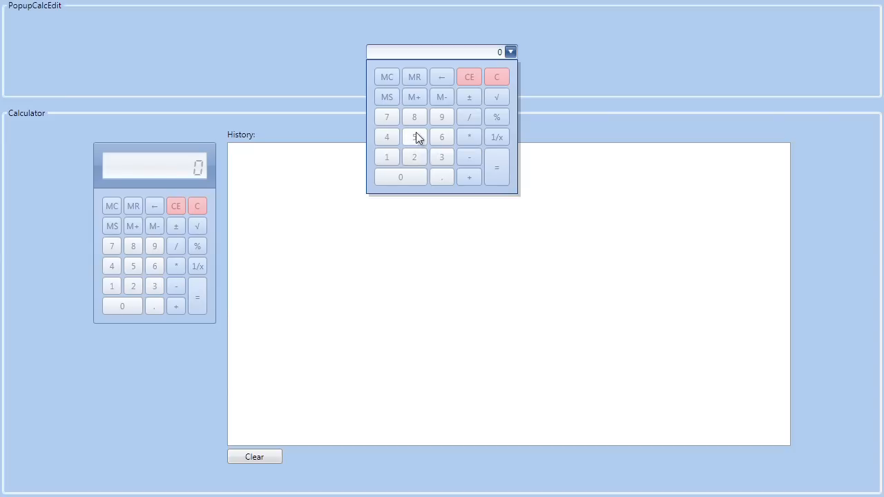
click(414, 136)
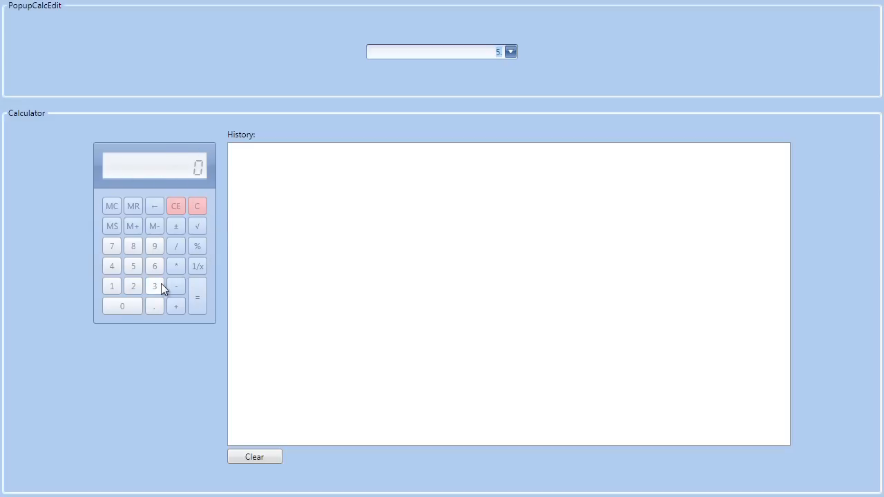
mouse_move(152, 287)
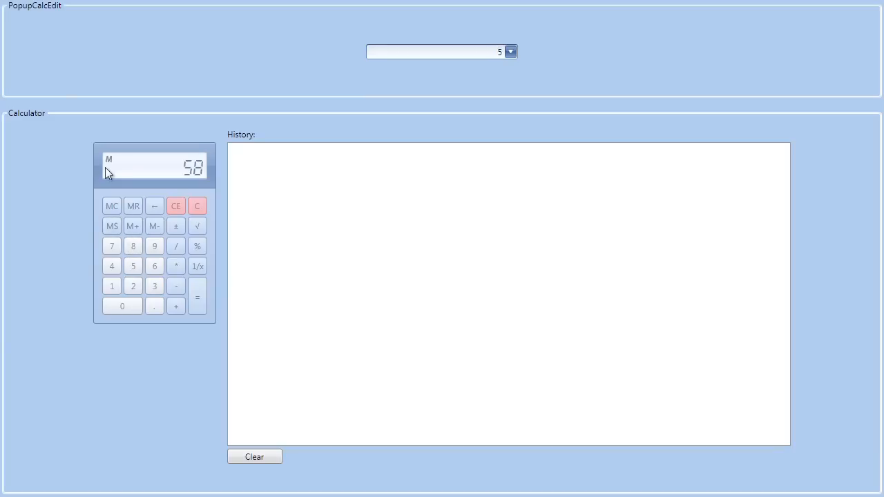
mouse_move(176, 206)
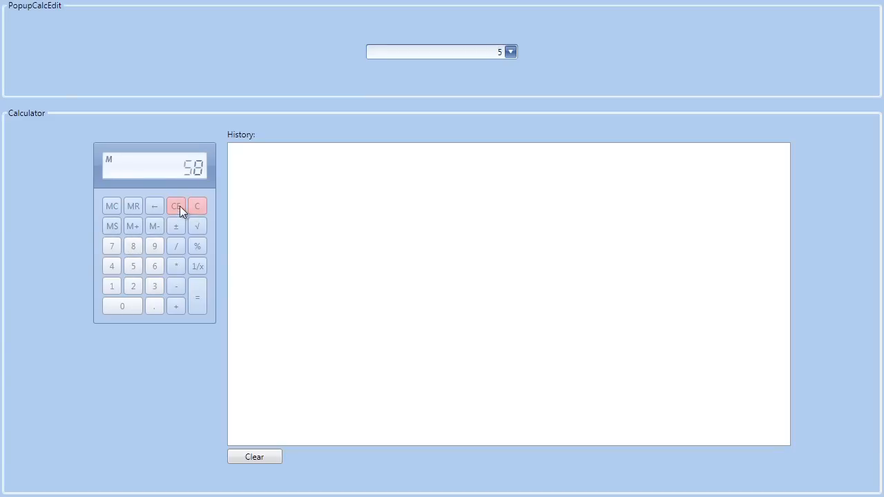
Clear the standalone calculator's current entry with CE after the result 58
click(175, 206)
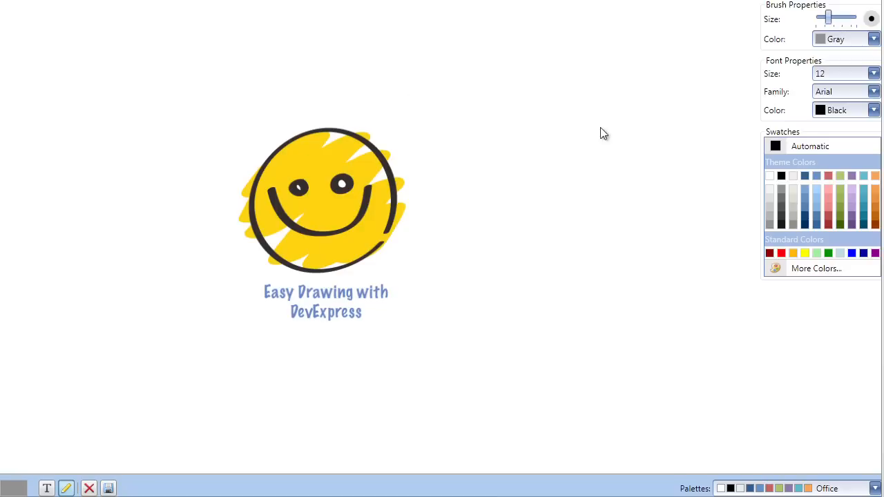
mouse_move(448, 317)
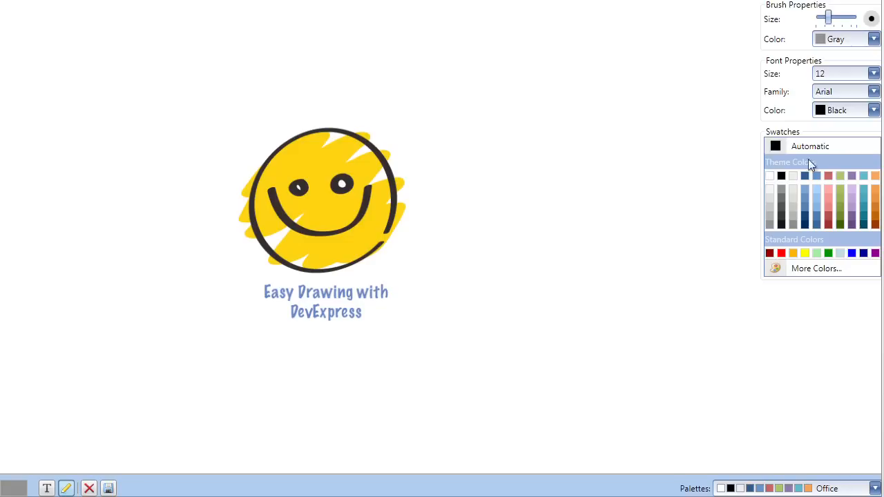
mouse_move(879, 58)
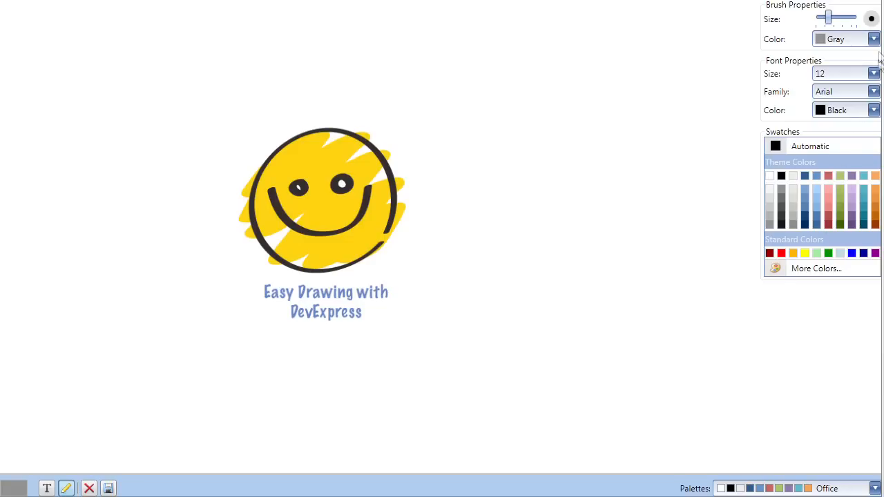
Show the Brush Color and Font Color dropdowns in the paint demo, leaving gray brush and black font
click(873, 38)
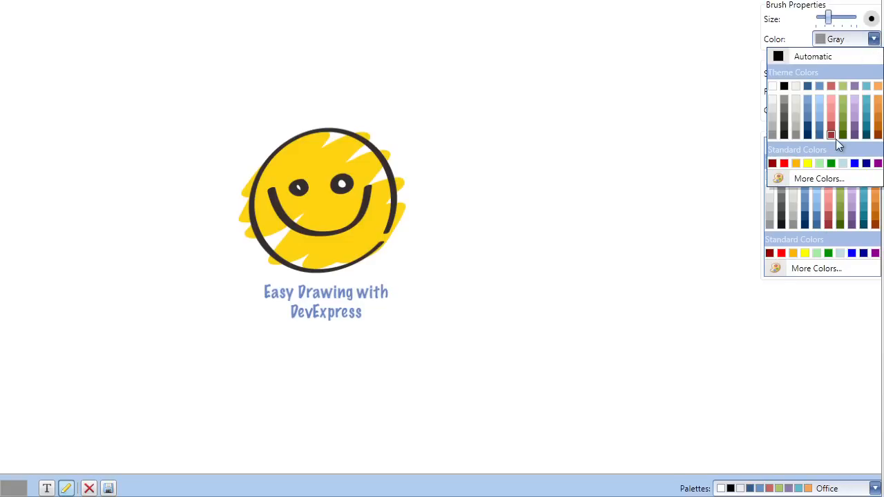
click(873, 110)
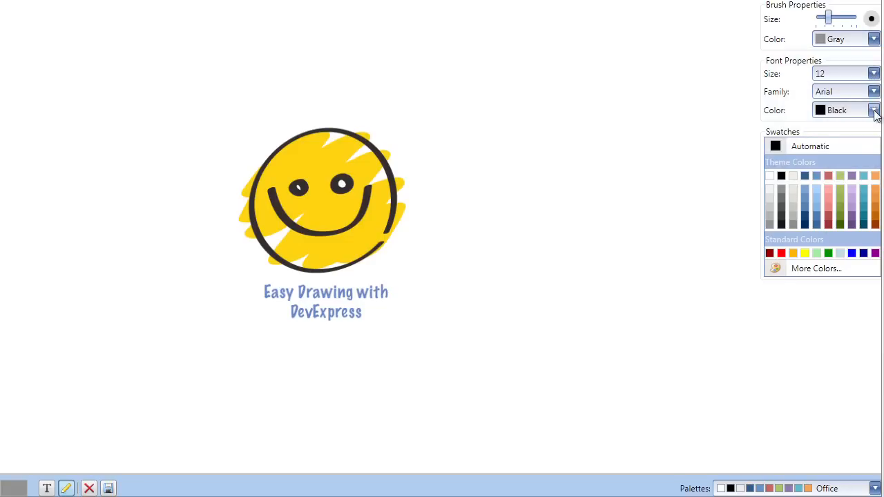
mouse_move(822, 233)
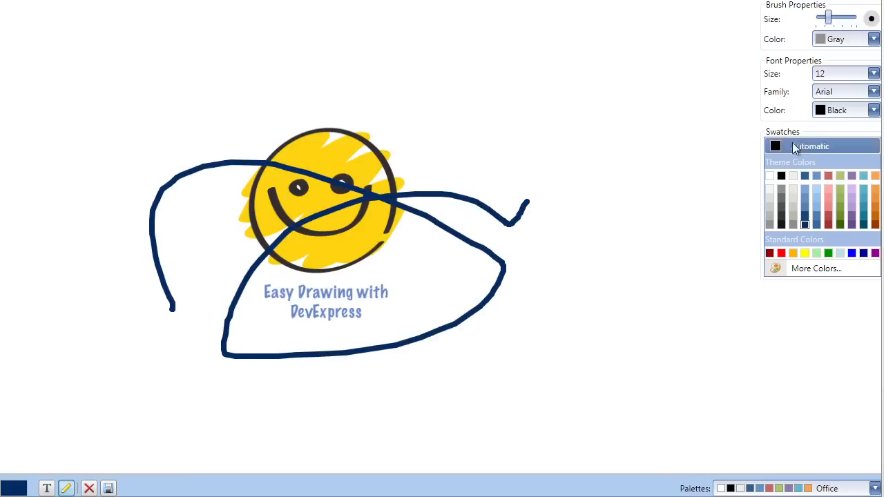
mouse_move(870, 150)
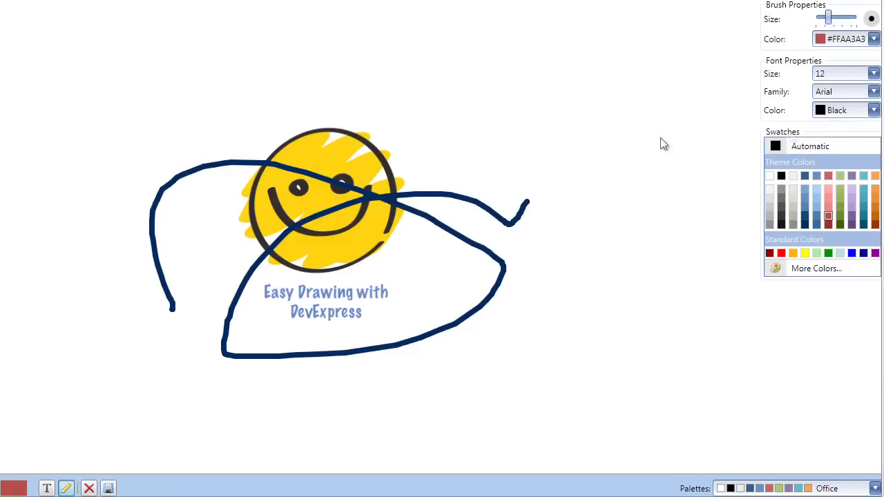
Draw a reddish #FFAA3A3A vertical stroke to the right of the smiley
drag(547, 127, 556, 260)
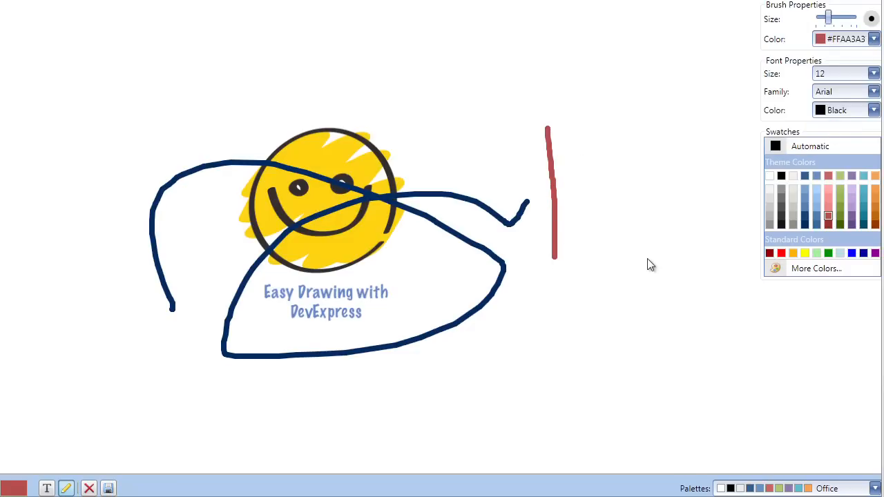
mouse_move(403, 28)
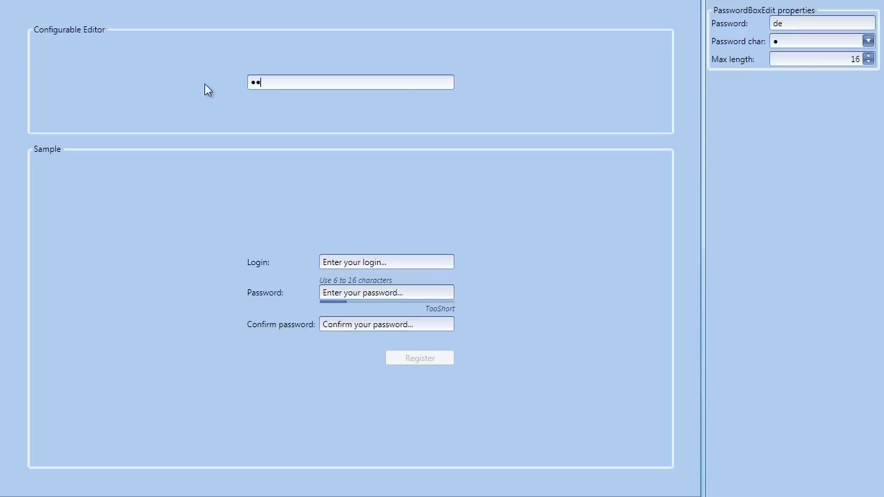
text(vexpress)
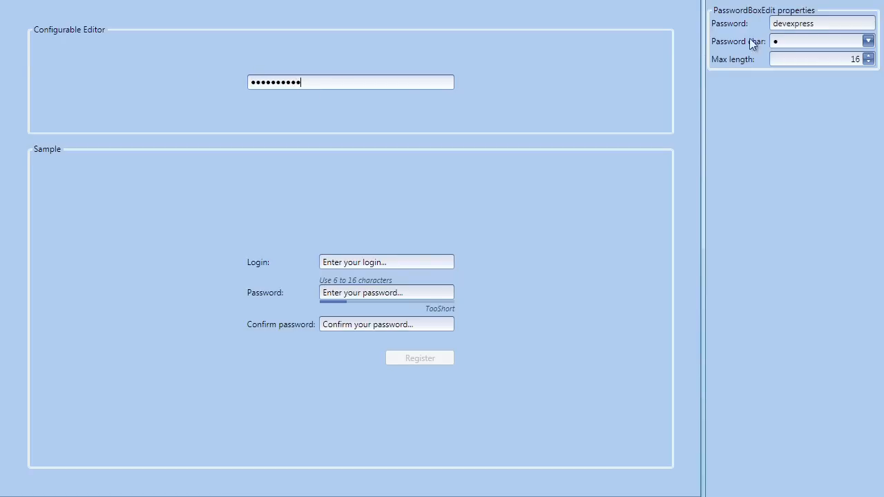
click(868, 42)
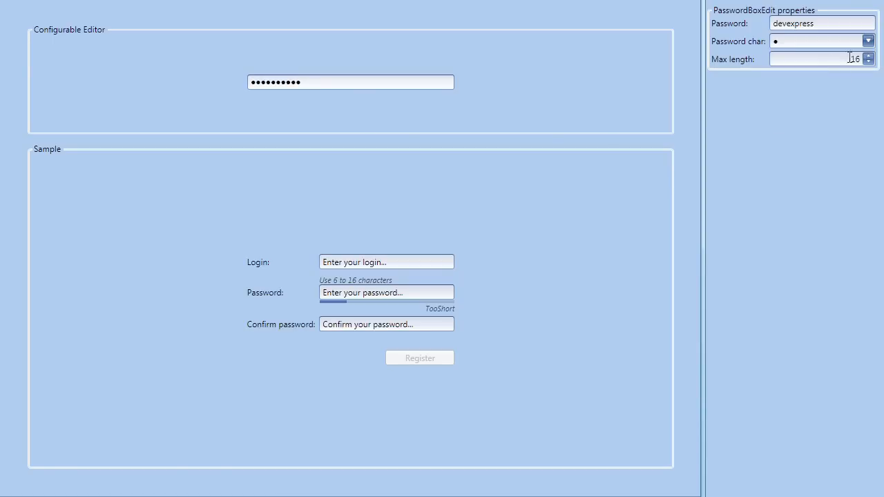
click(868, 62)
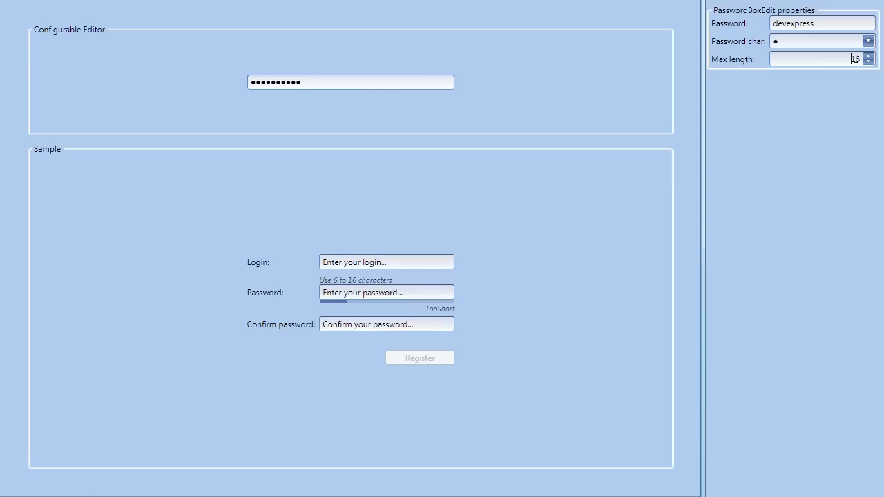
click(868, 61)
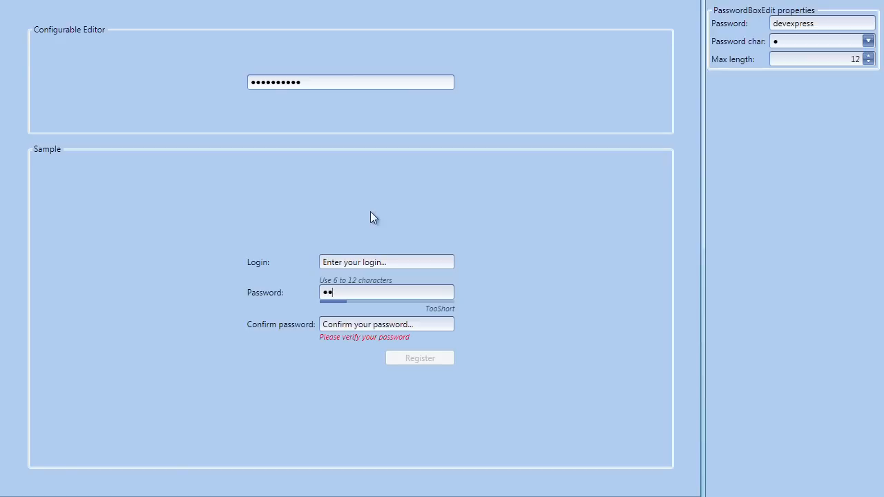
mouse_move(375, 251)
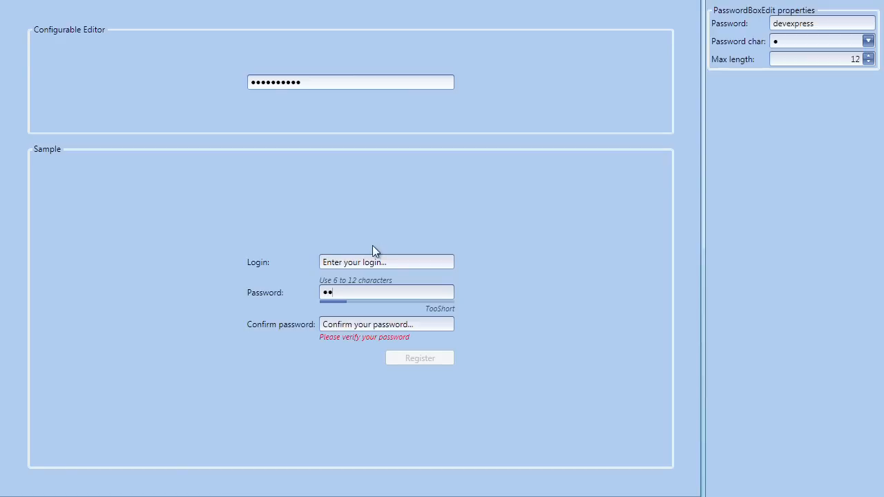
Enter 'devexpress' plus an extra 'x' in the sample form's password field to fill the strength meter
text(devexpress)
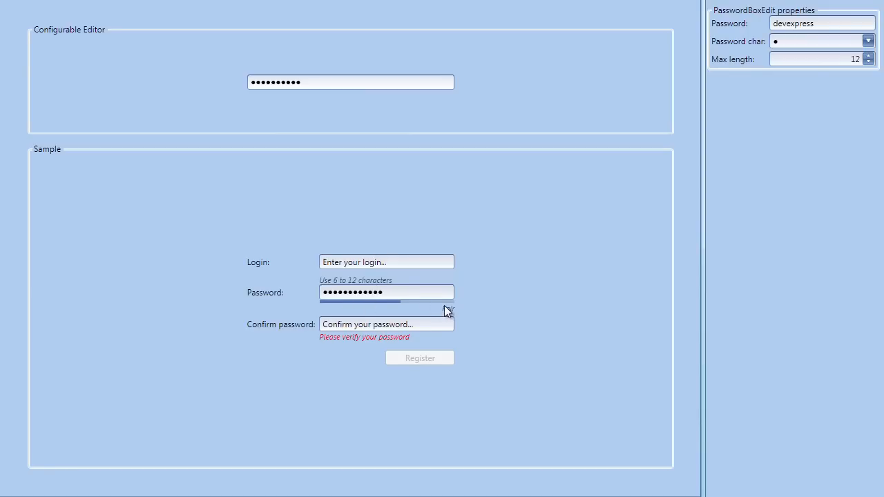
text(x)
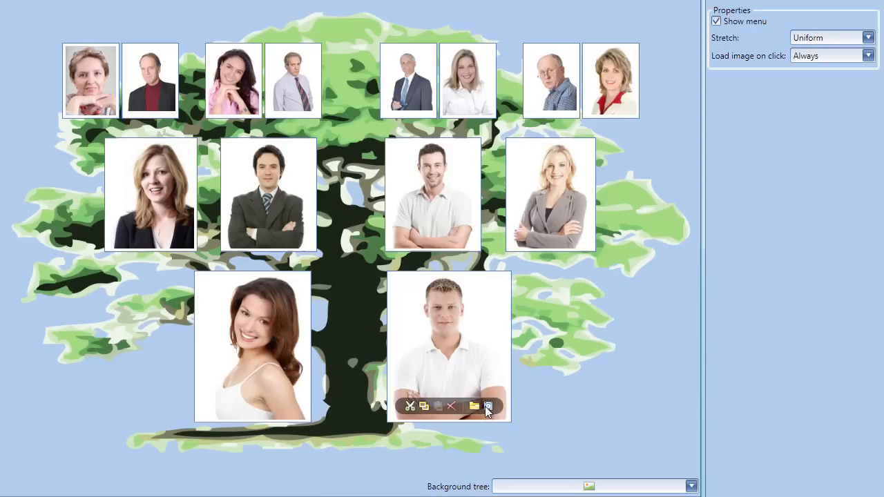
mouse_move(565, 345)
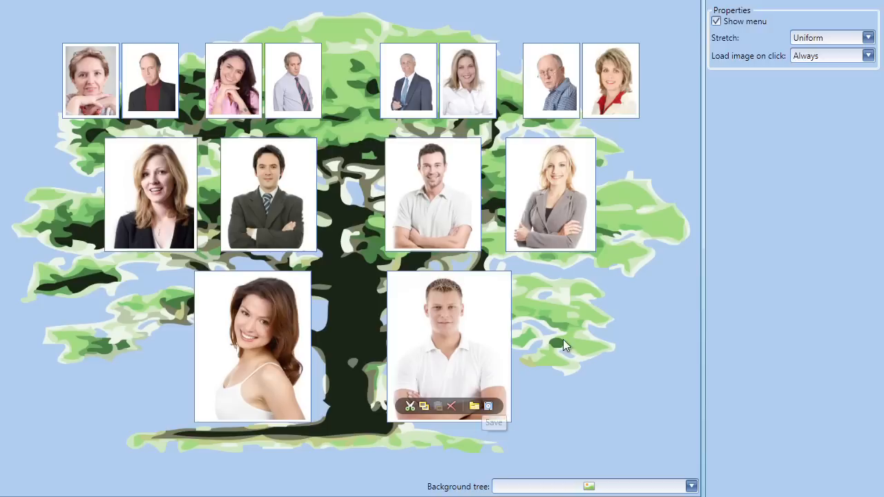
Switch the photos' Show menu option off and back on in the family tree image editor
click(716, 21)
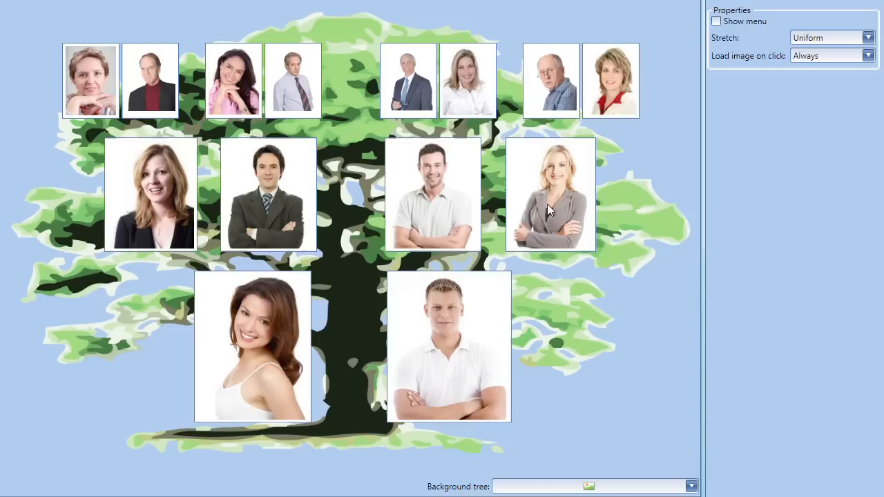
click(716, 22)
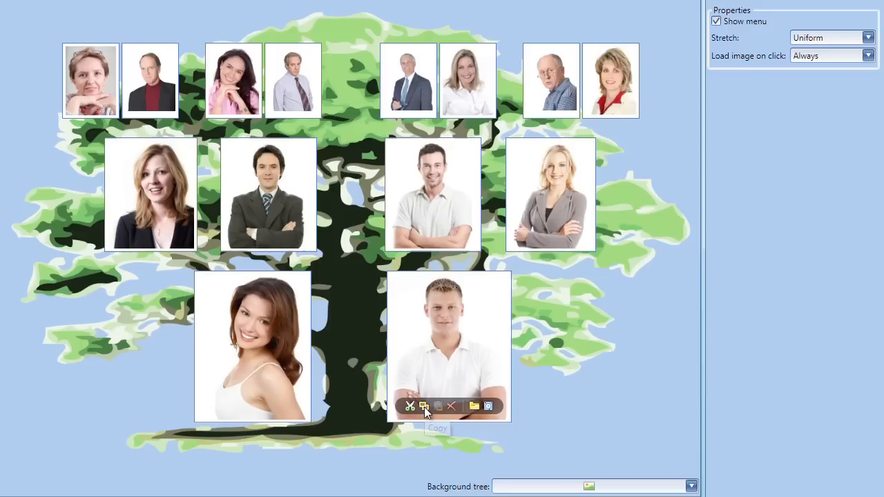
mouse_move(409, 407)
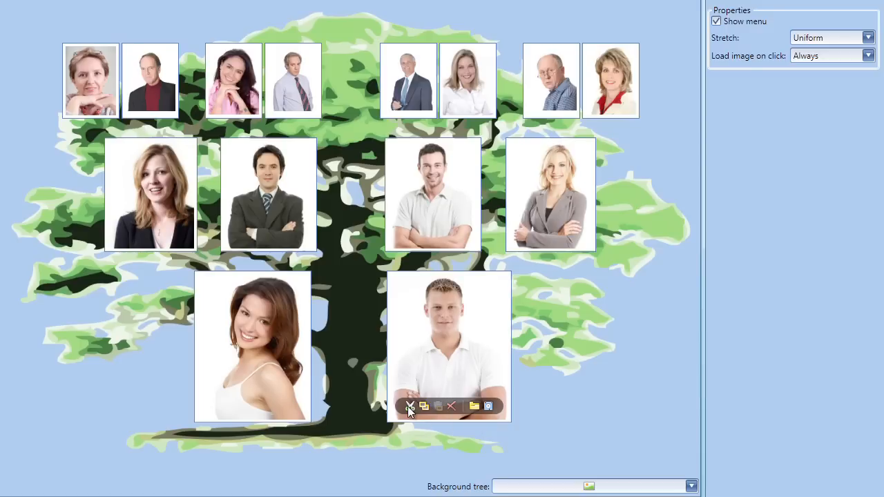
Cut the young man's photo and load Lighthouse.jpg into the empty frame
click(451, 406)
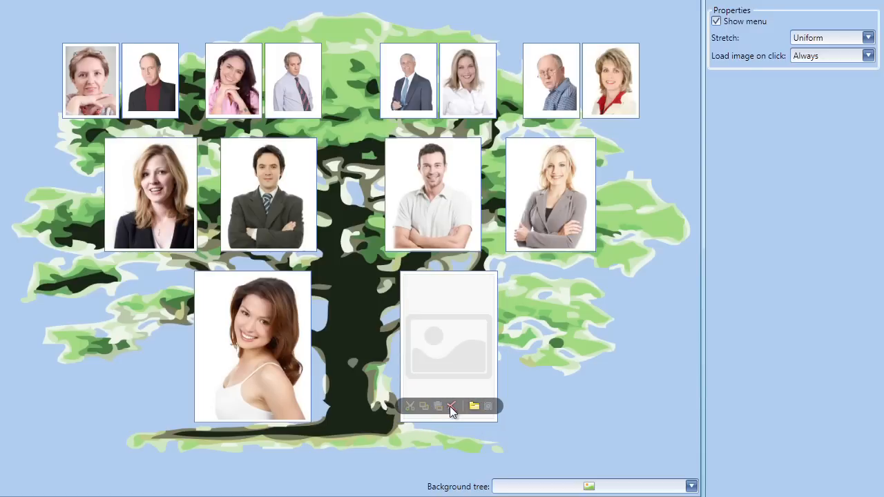
click(474, 406)
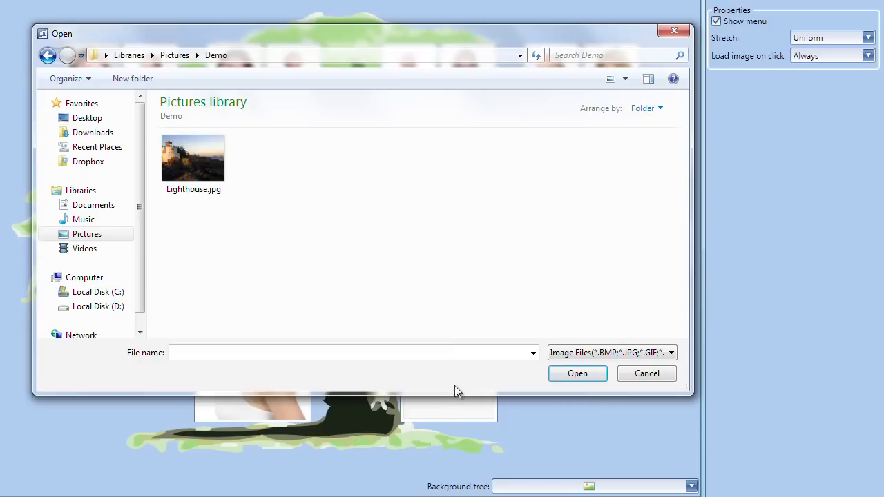
click(578, 373)
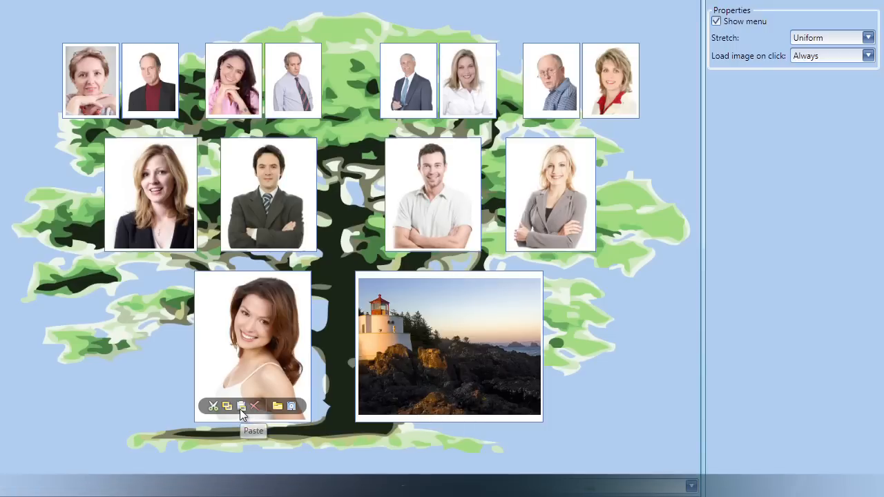
Paste the Lighthouse picture over the bottom-left woman's photo
click(241, 407)
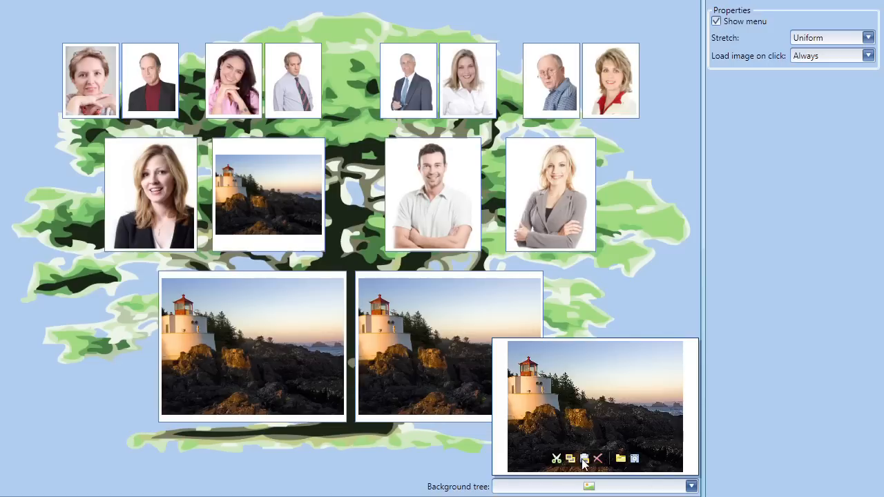
mouse_move(675, 438)
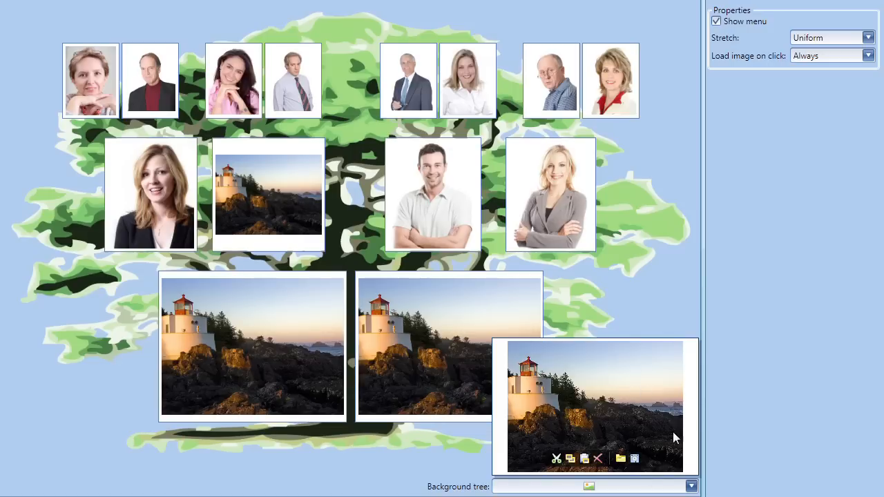